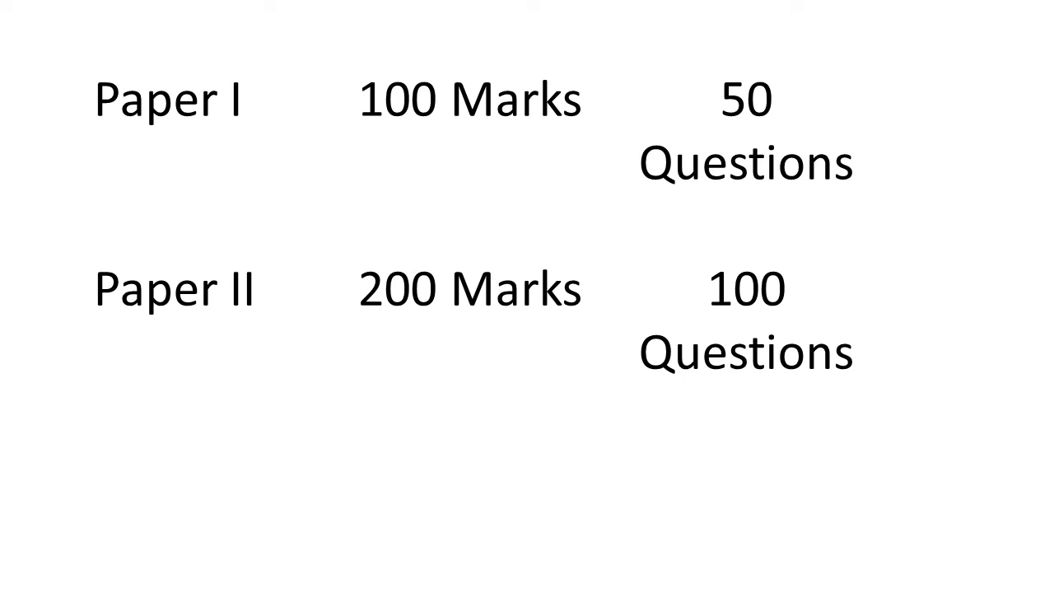
- Advance the slideshow to the slide showing the last application date, 10-01-2019
key(Right)
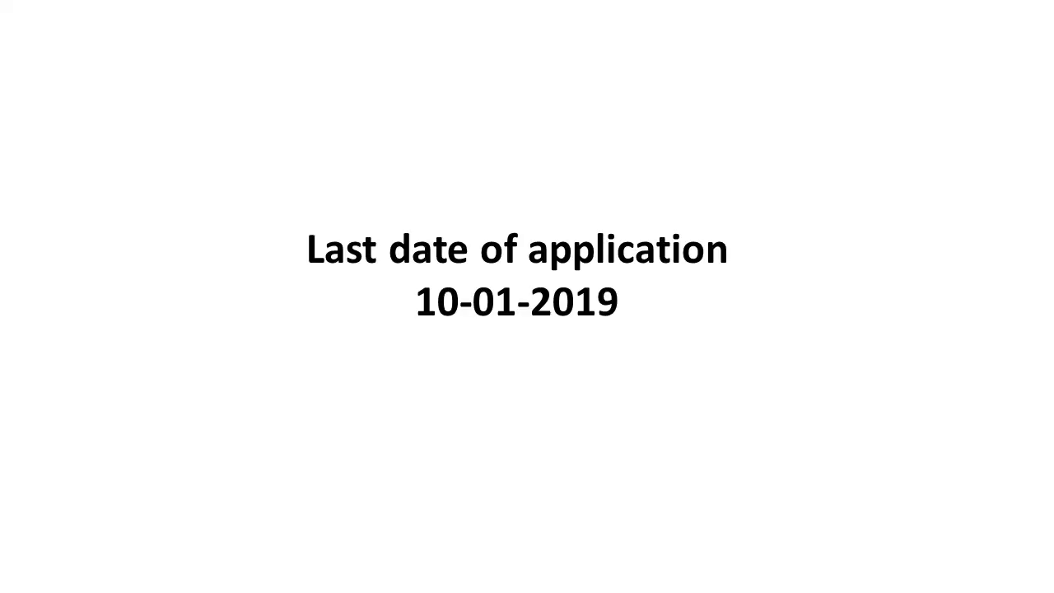